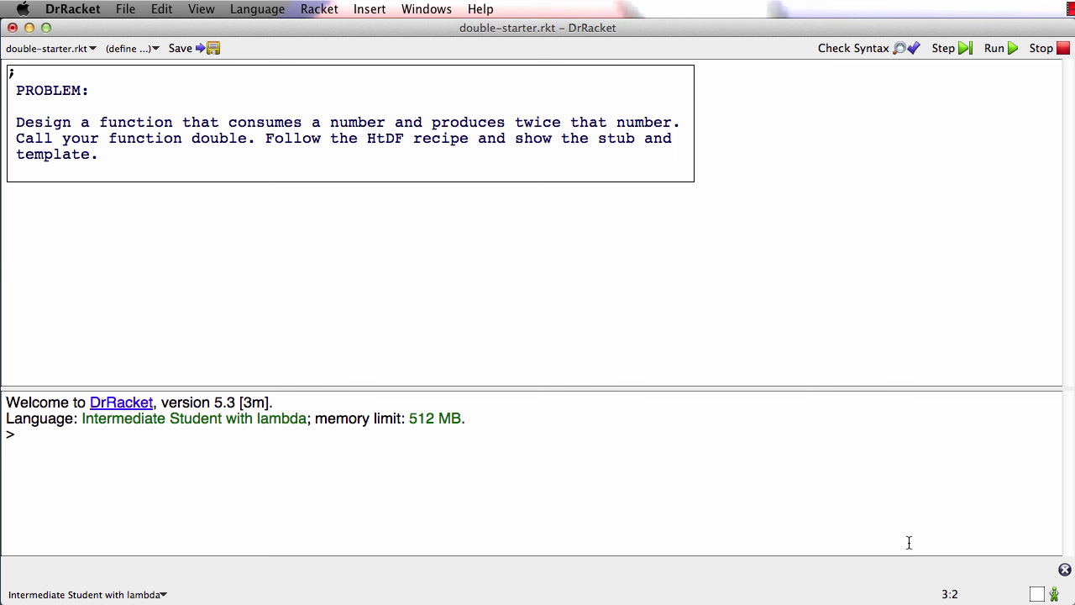
# Write the signature comment ';; Number -> Number' below the problem statement
pyautogui.click(25, 434)
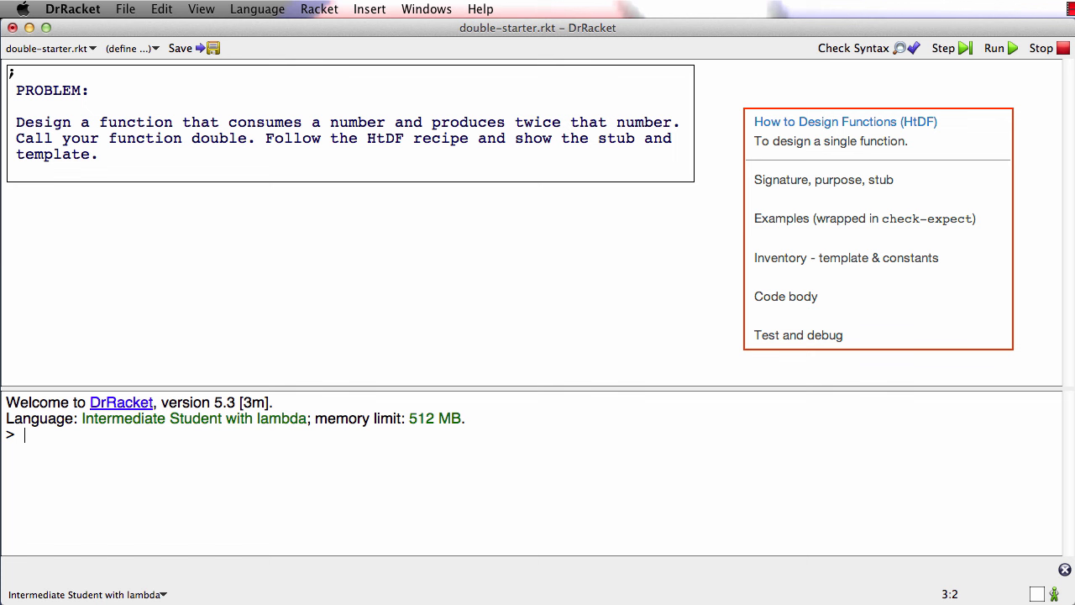
pyautogui.moveTo(906, 396)
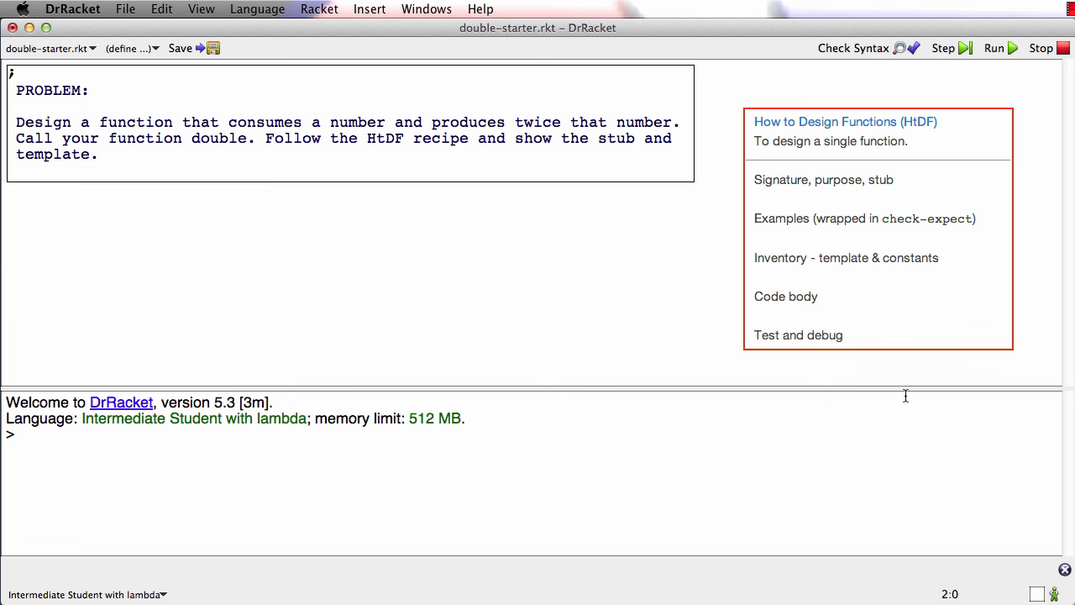
pyautogui.click(824, 178)
pyautogui.write(';;')
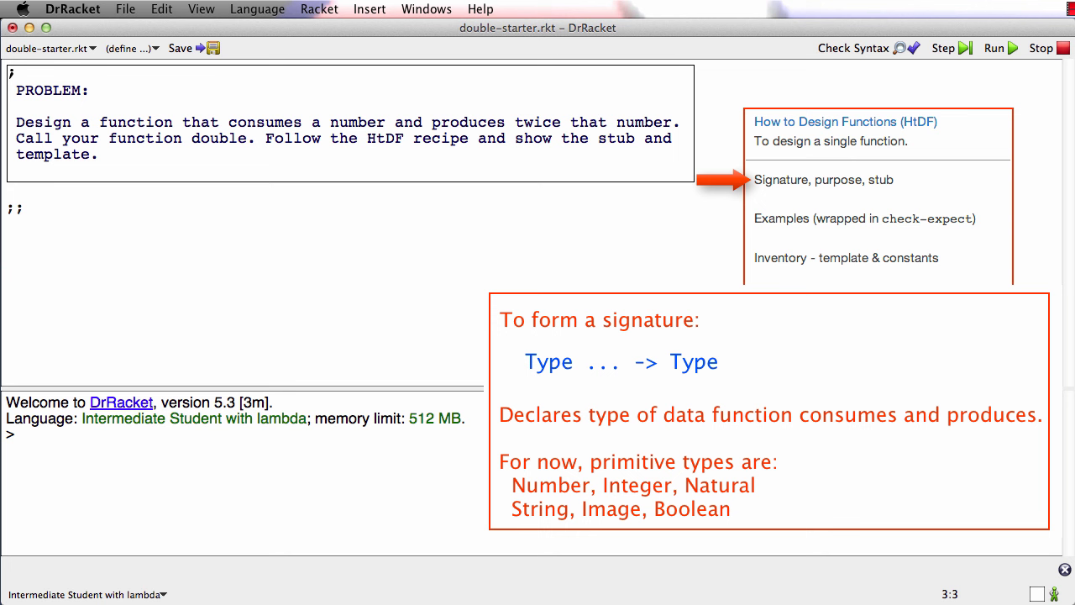
pyautogui.write('Number -> Number')
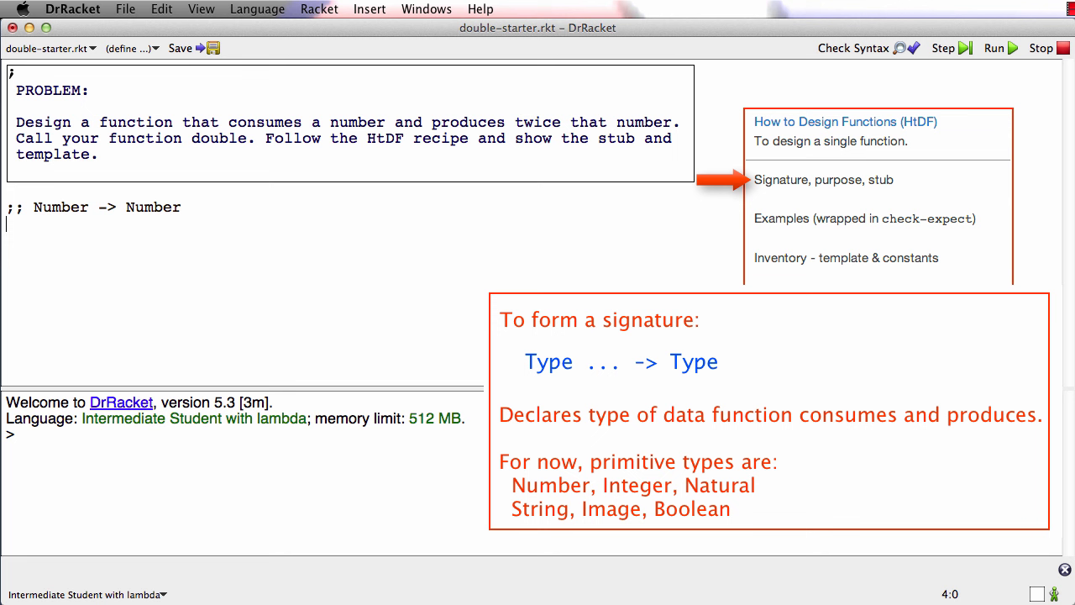
pyautogui.doubleClick(61, 208)
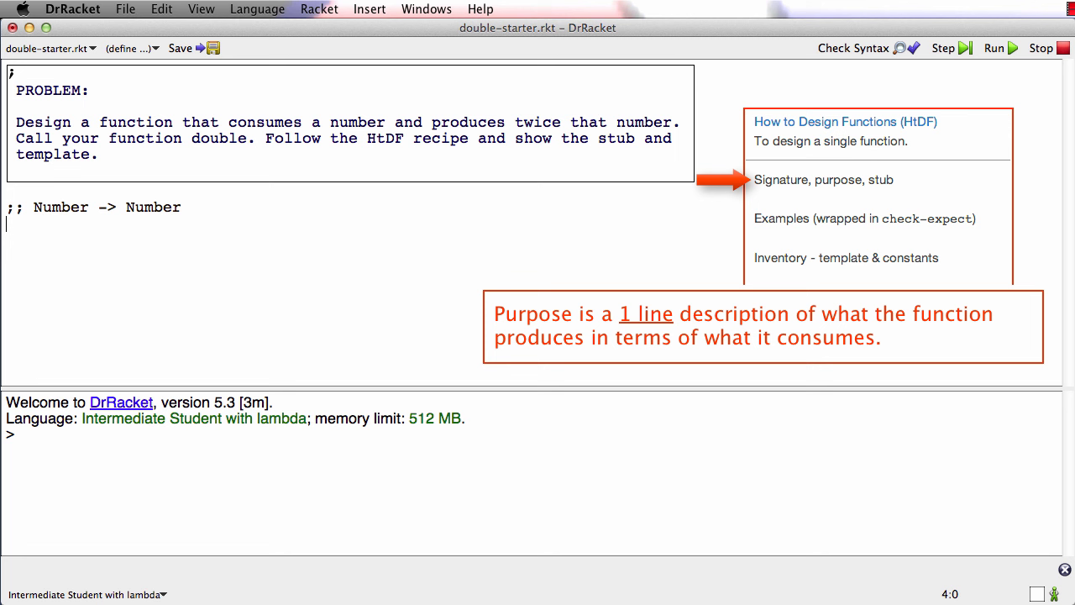
# Write the purpose comment ';; produce 2 times the given number' under the signature
pyautogui.write(';; produce 2 times the given number')
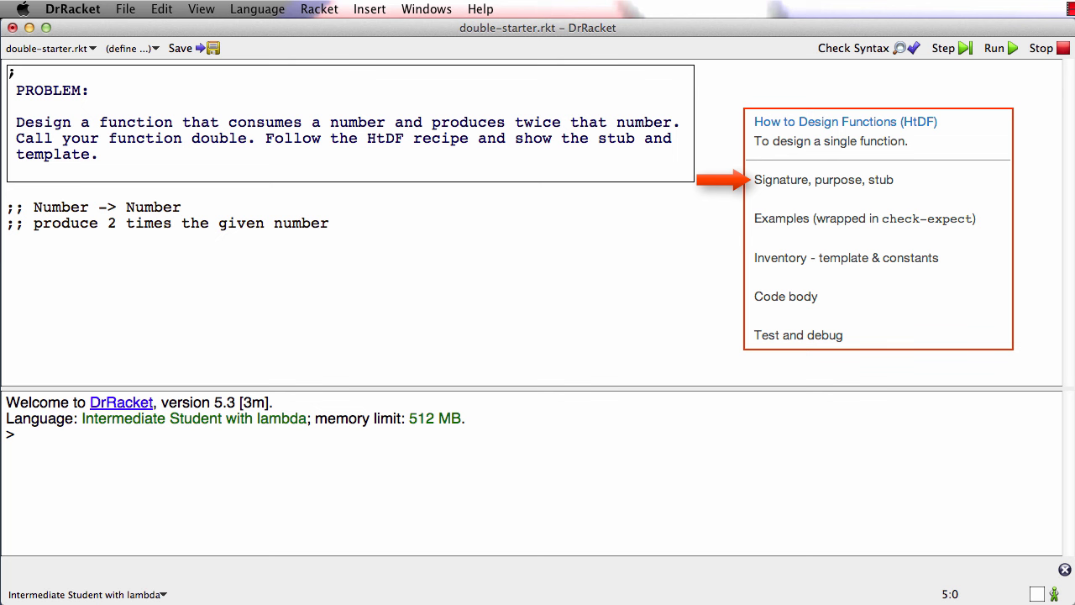
# Write the stub (define (double n) 0) labeled with ';this is the stub'
pyautogui.write('(define (')
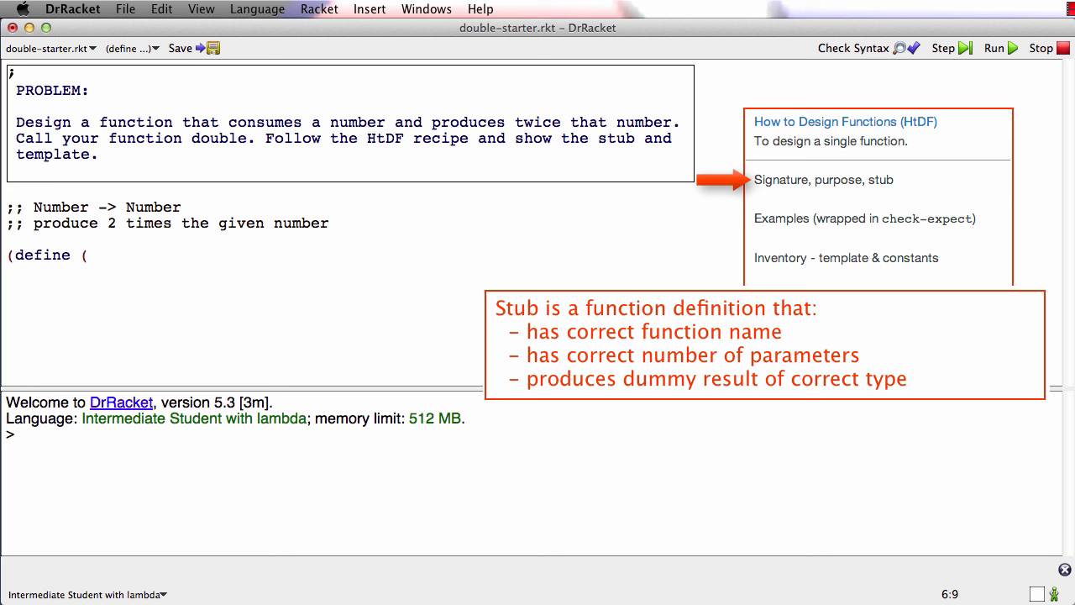
pyautogui.write('double n) 0)  ;')
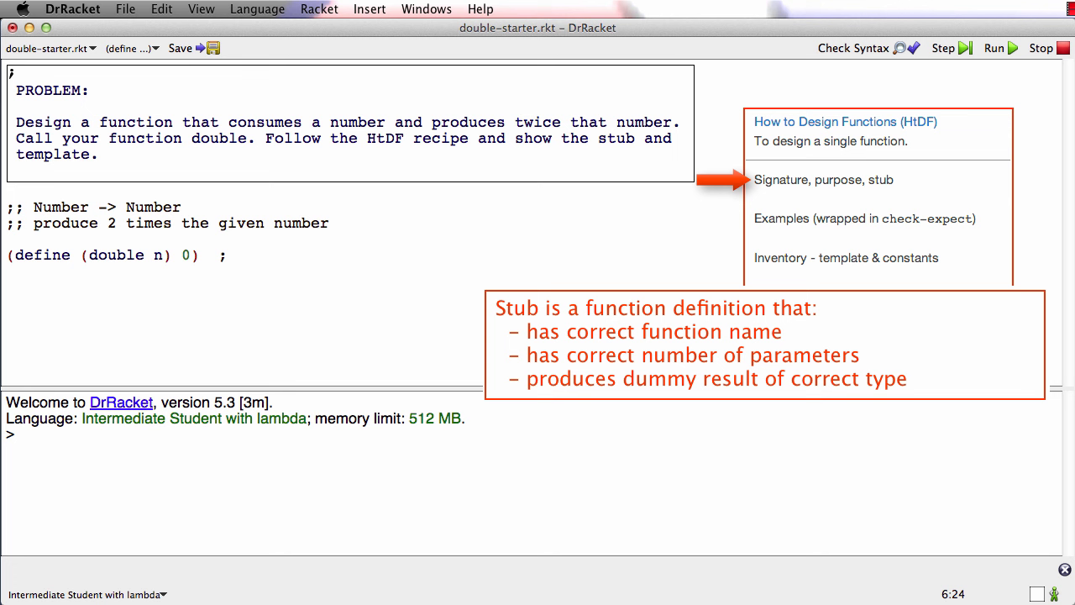
pyautogui.write('this is the stub')
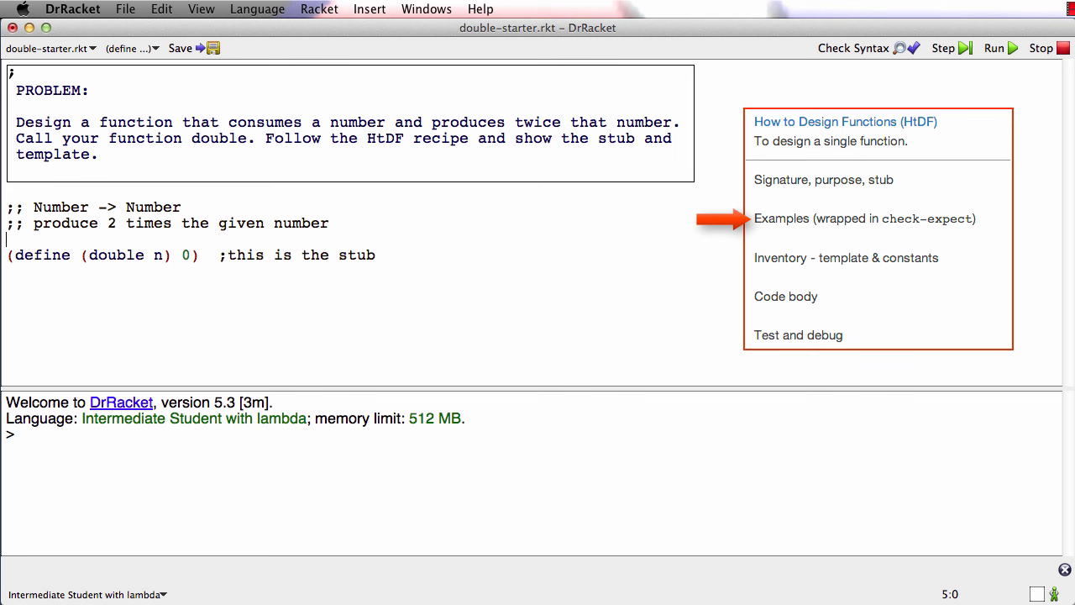
# Write examples (check-expect (double 3) 6) and (check-expect (double 4.2) 8.4) above the stub
pyautogui.click(863, 218)
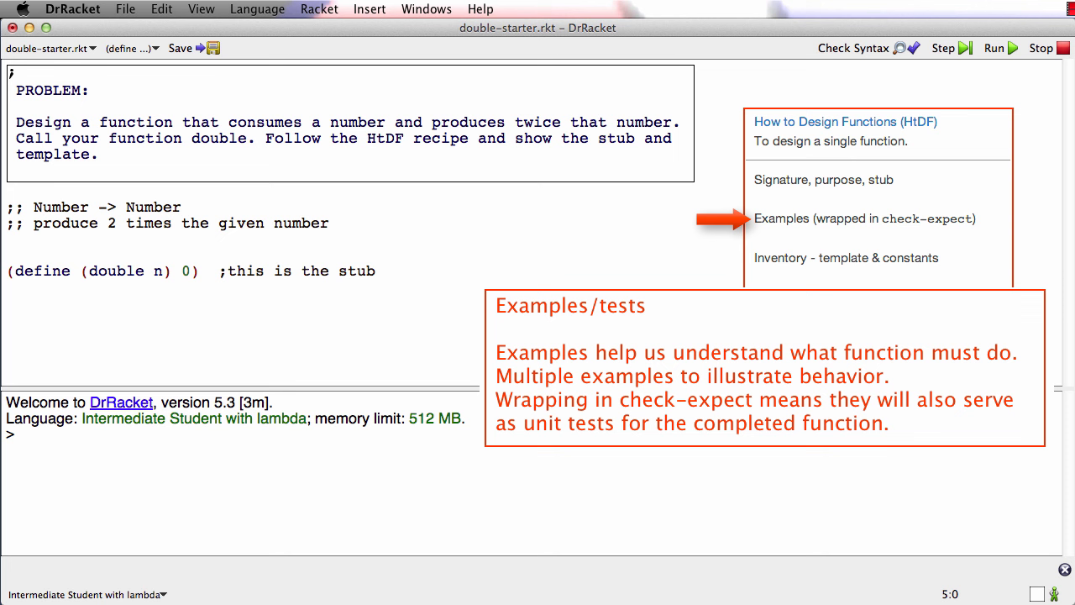
pyautogui.write('(check-expect (double 4.2) 8.4')
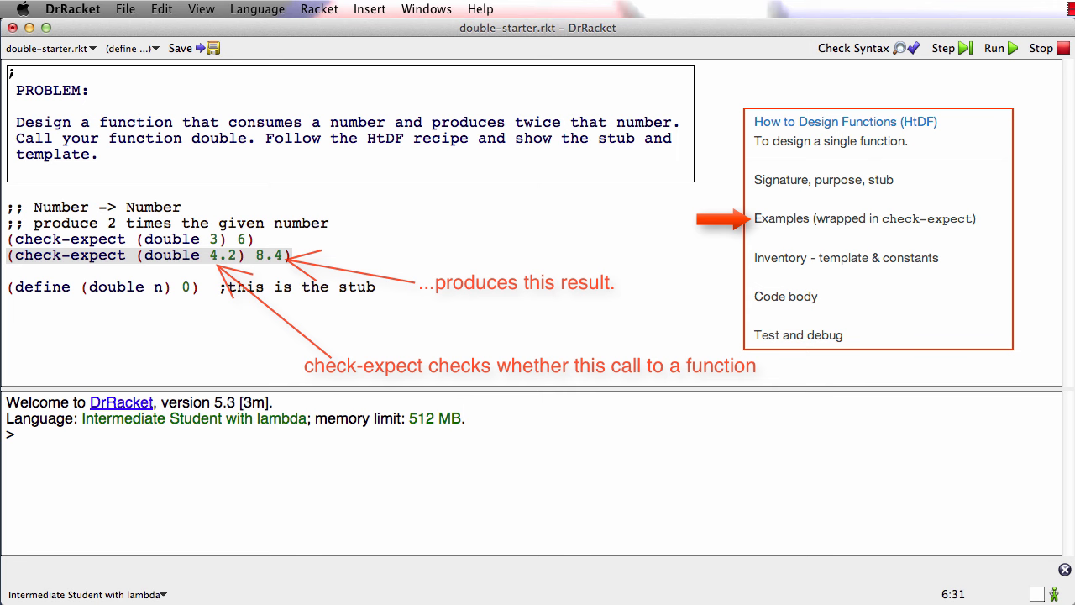
# Run the examples against the stub, see 0 of 2 pass, and close the Test Results window
pyautogui.click(994, 47)
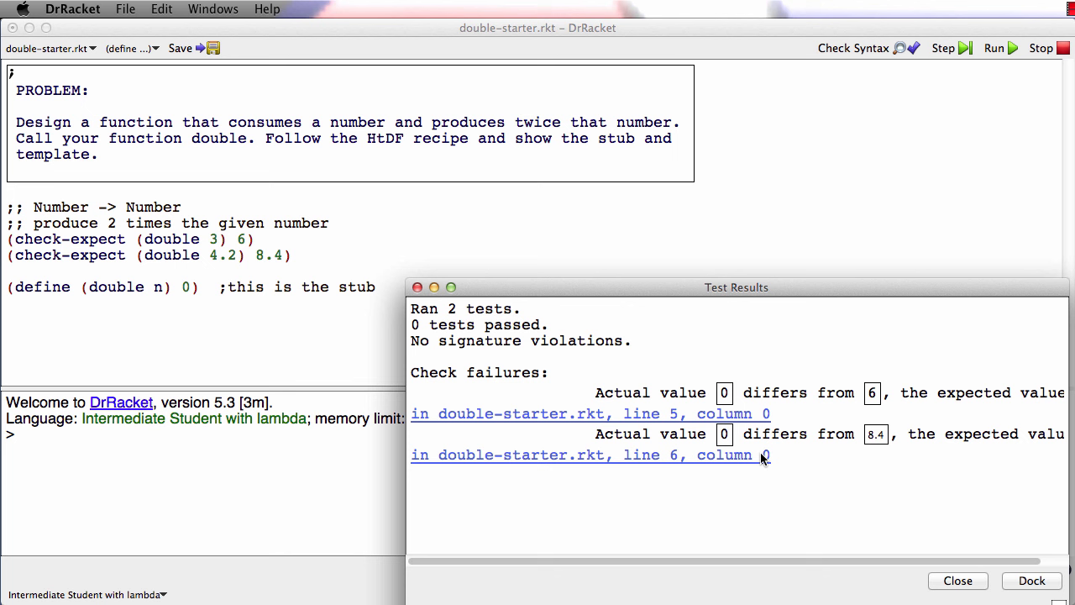
pyautogui.moveTo(985, 585)
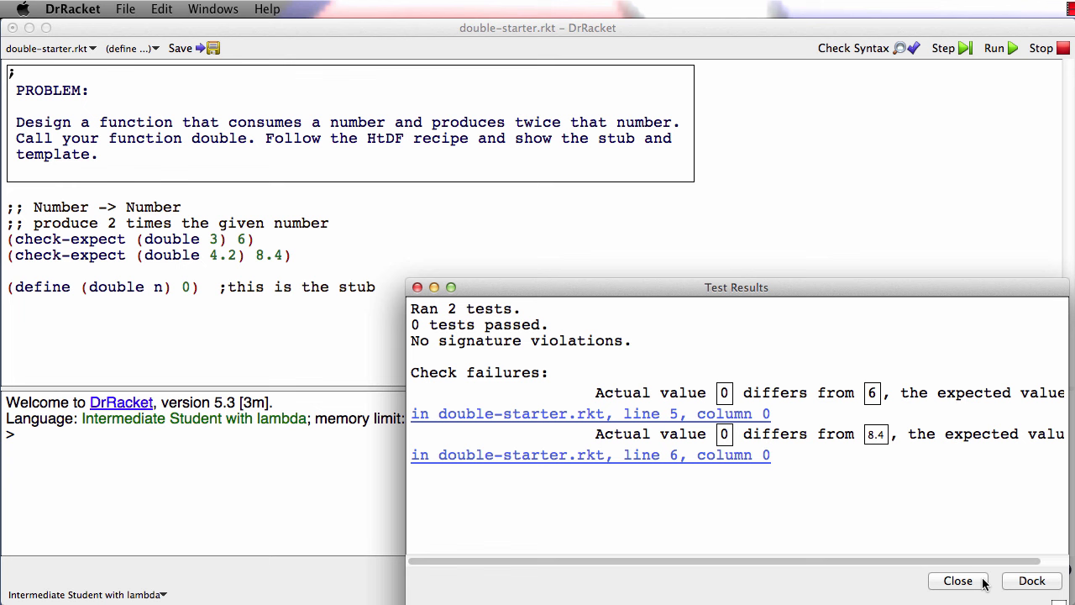
pyautogui.click(957, 581)
pyautogui.write(';')
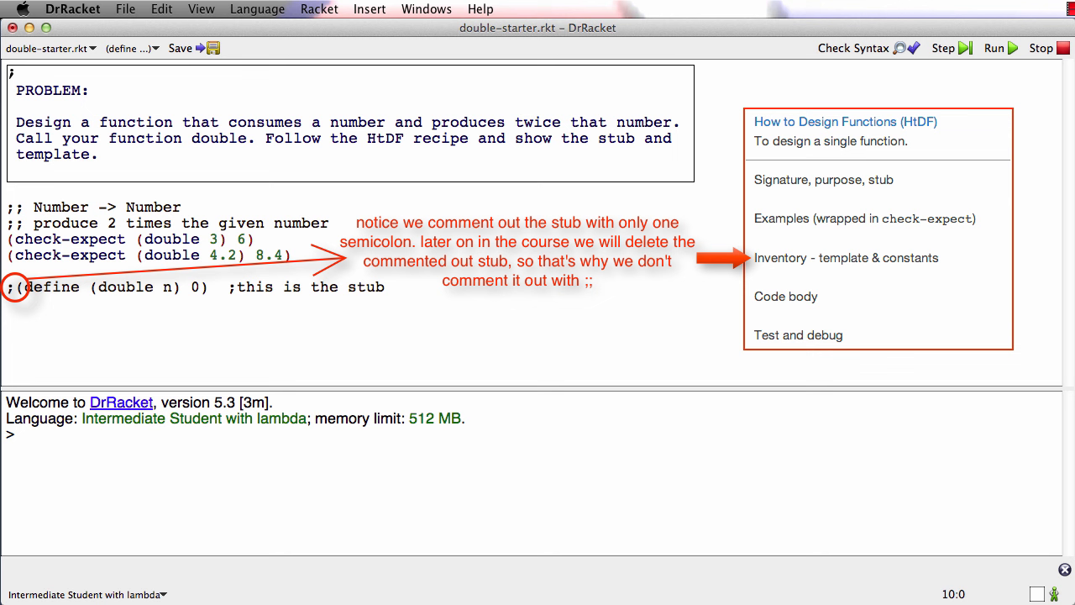
# Write the template (define (double n) (... n)), commented and labeled, plus a live copy below
pyautogui.write('(define (double n')
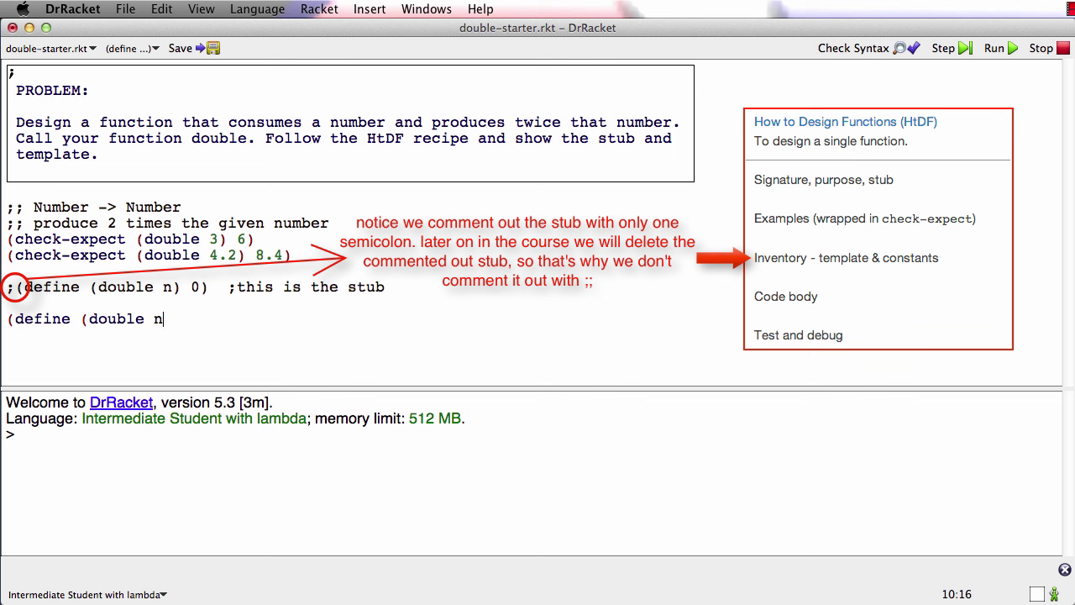
pyautogui.write(')     ;this is the template')
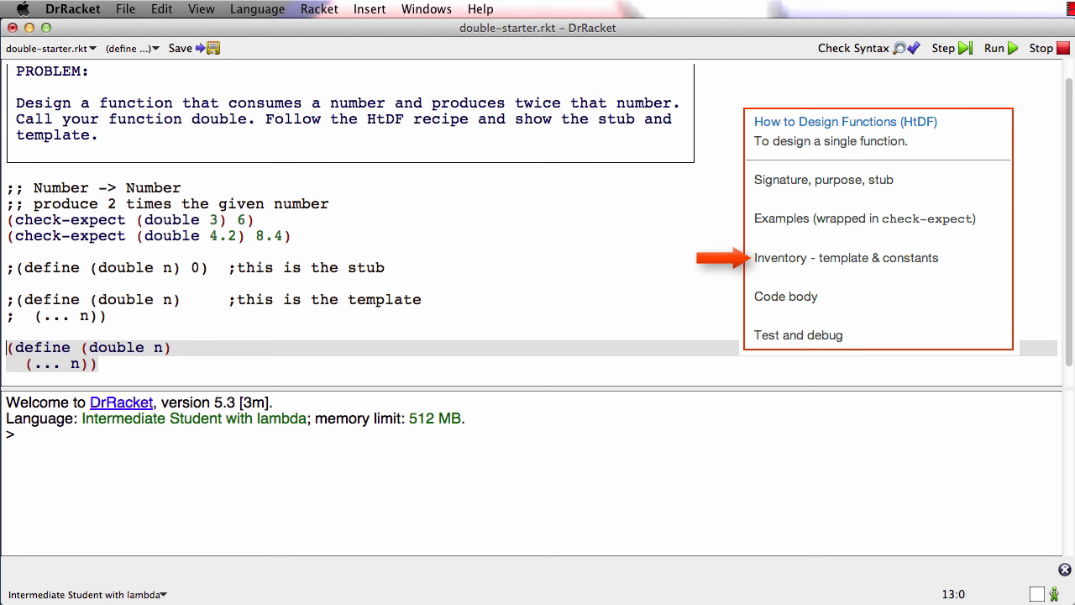
# Make the body (* 2 n), set the second expected value to (* 2 4.2), and run: both tests pass
pyautogui.click(177, 346)
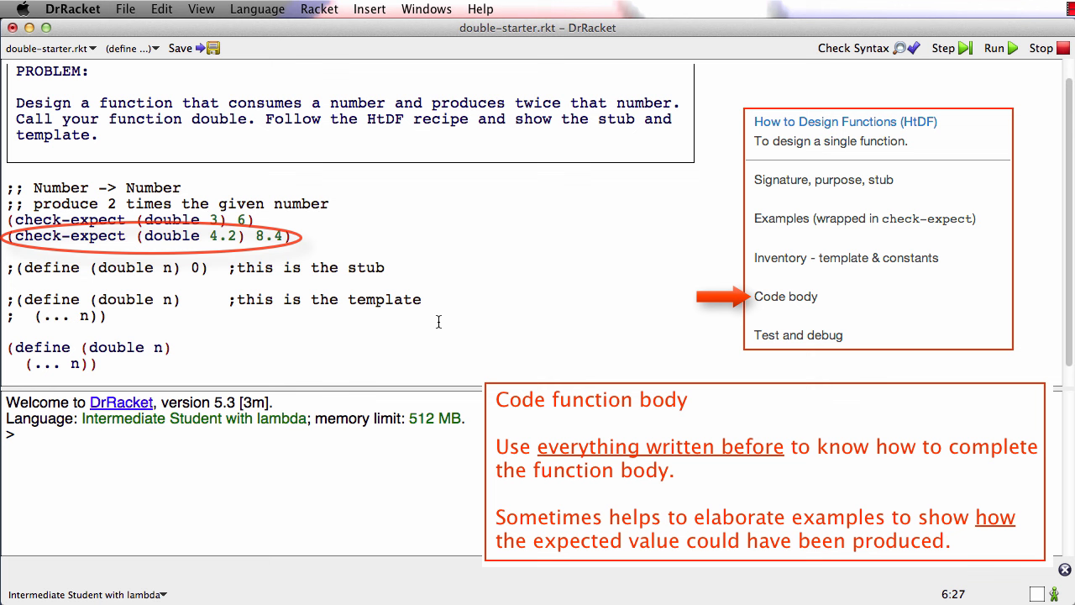
pyautogui.write('(* 2 4.2)')
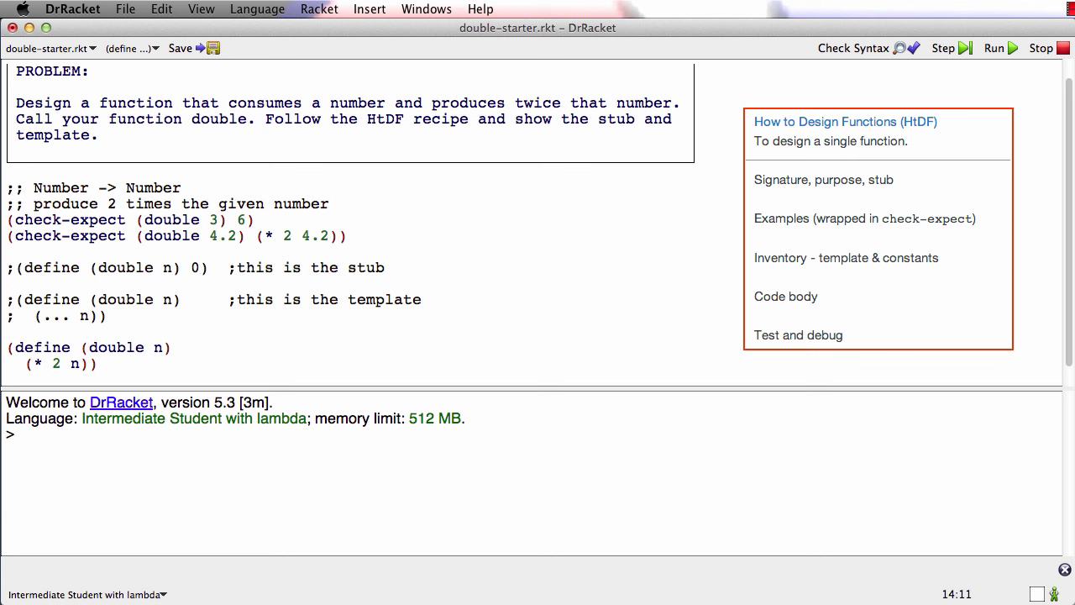
pyautogui.click(994, 47)
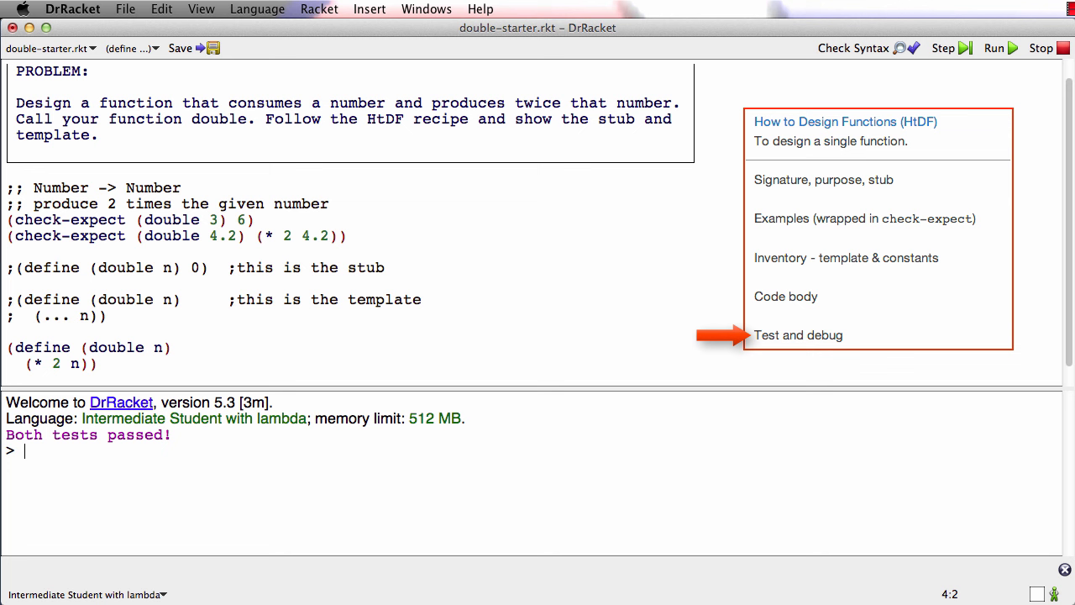